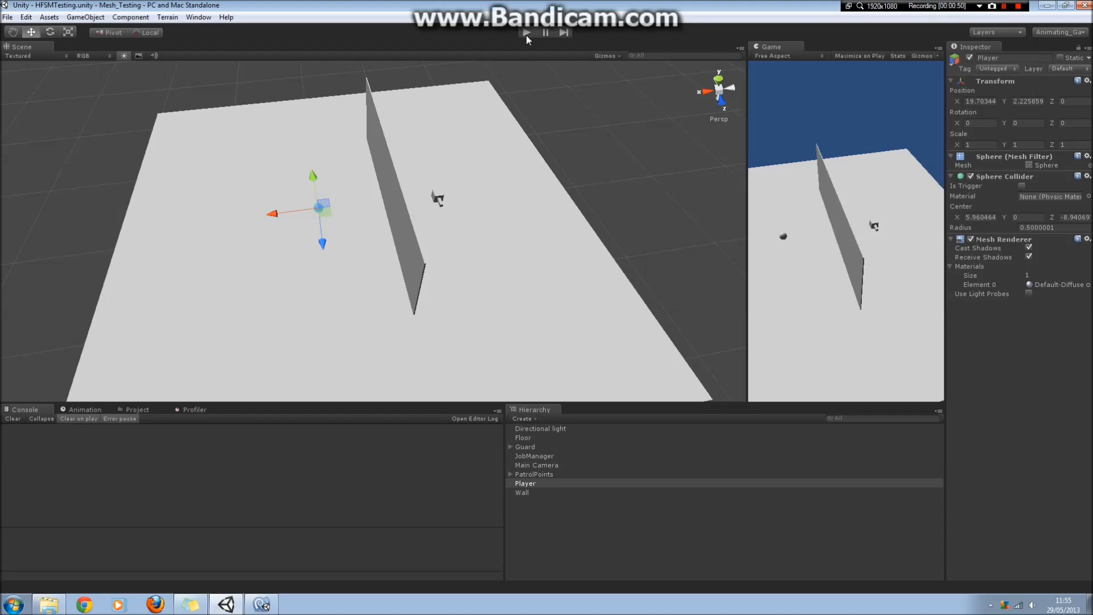
Step: Play the guard scene, drag the Player sphere near the Guard, then stop playing
{"action": "left_click", "coordinate": [529, 32]}
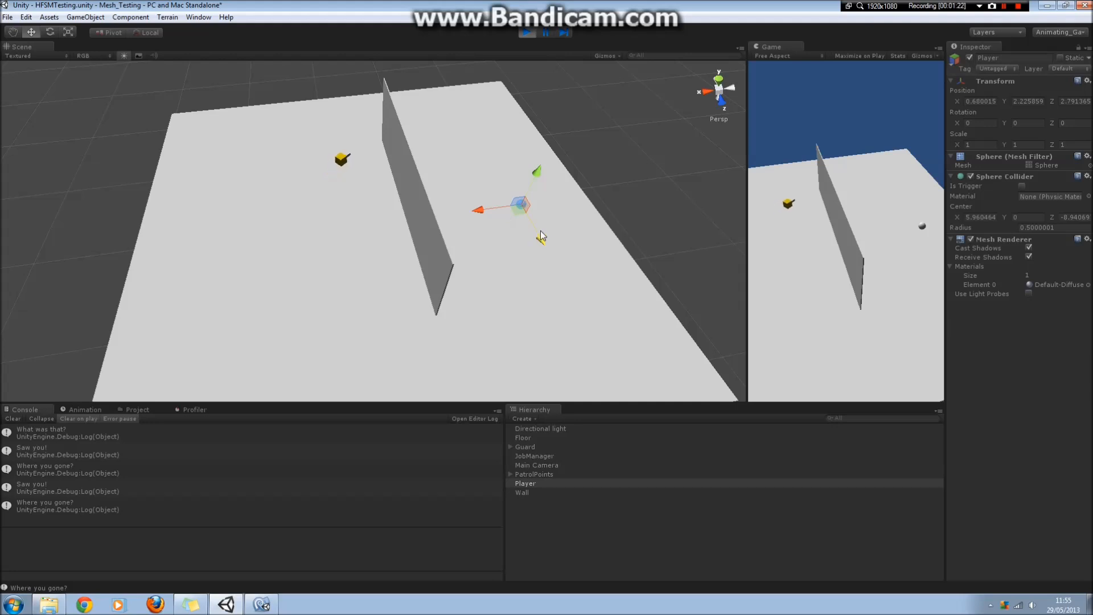
{"action": "left_click_drag", "start_coordinate": [516, 205], "coordinate": [359, 349]}
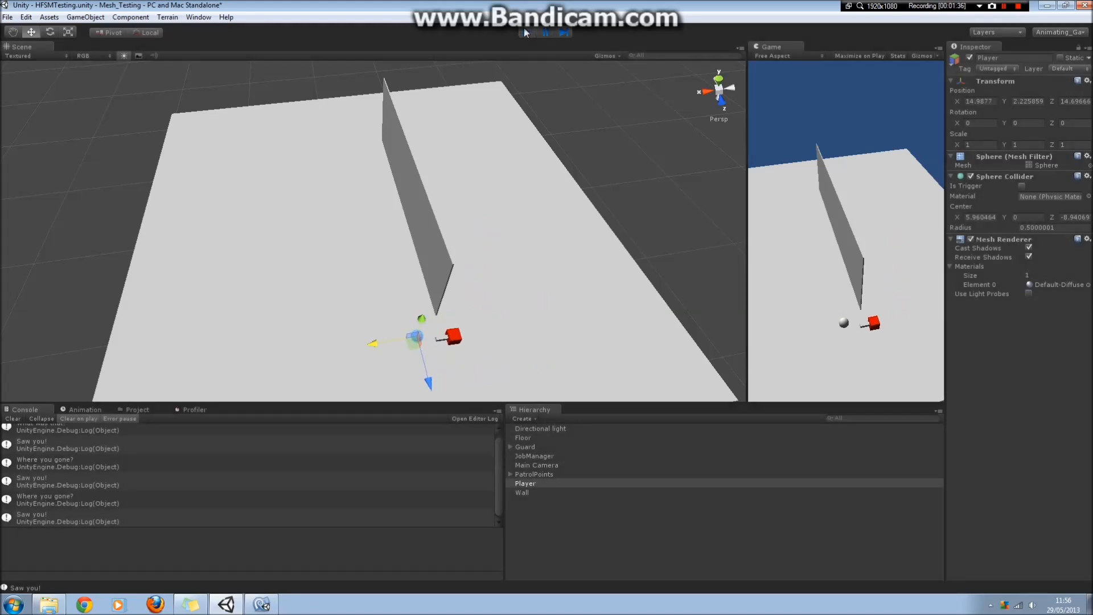
{"action": "left_click", "coordinate": [527, 33]}
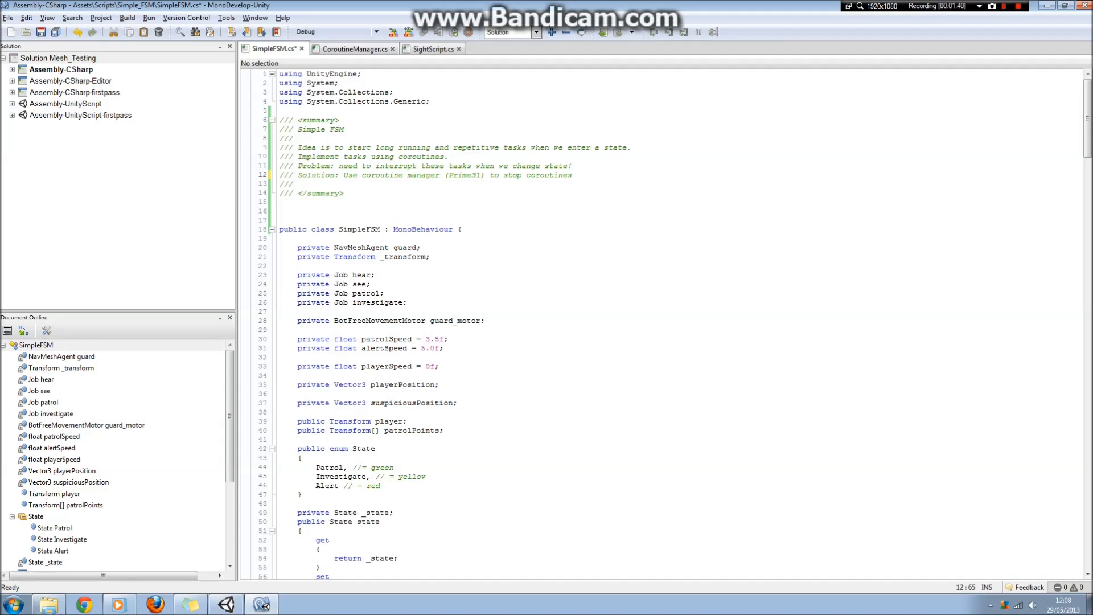
Step: Focus the SimpleFSM.cs editor at the summary comment and guard field declarations
{"action": "left_click", "coordinate": [573, 175]}
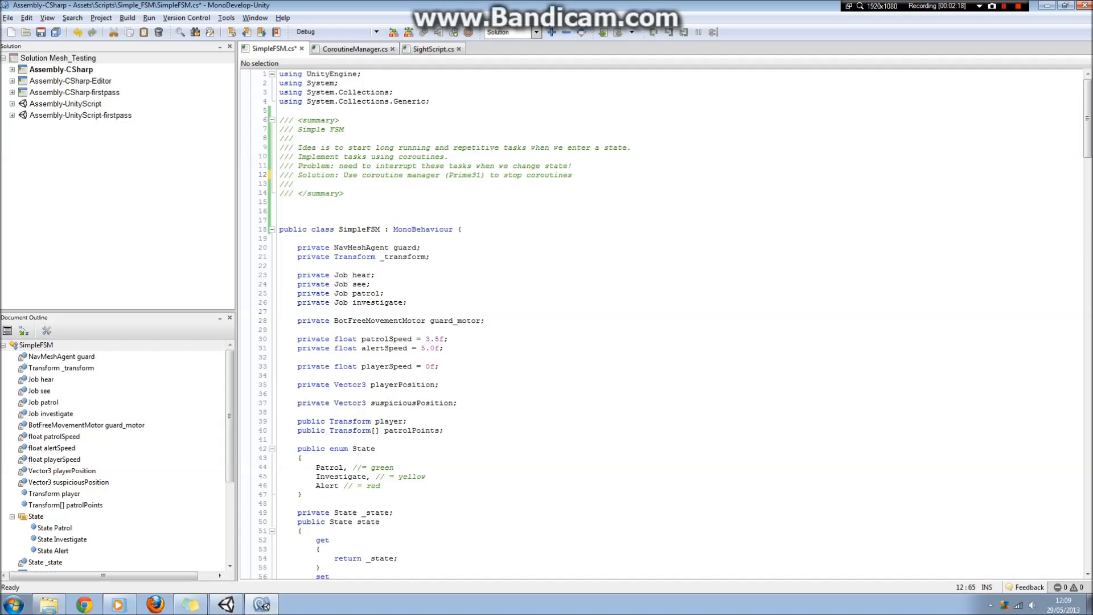
{"action": "scroll", "scroll_direction": "down", "scroll_amount": 3}
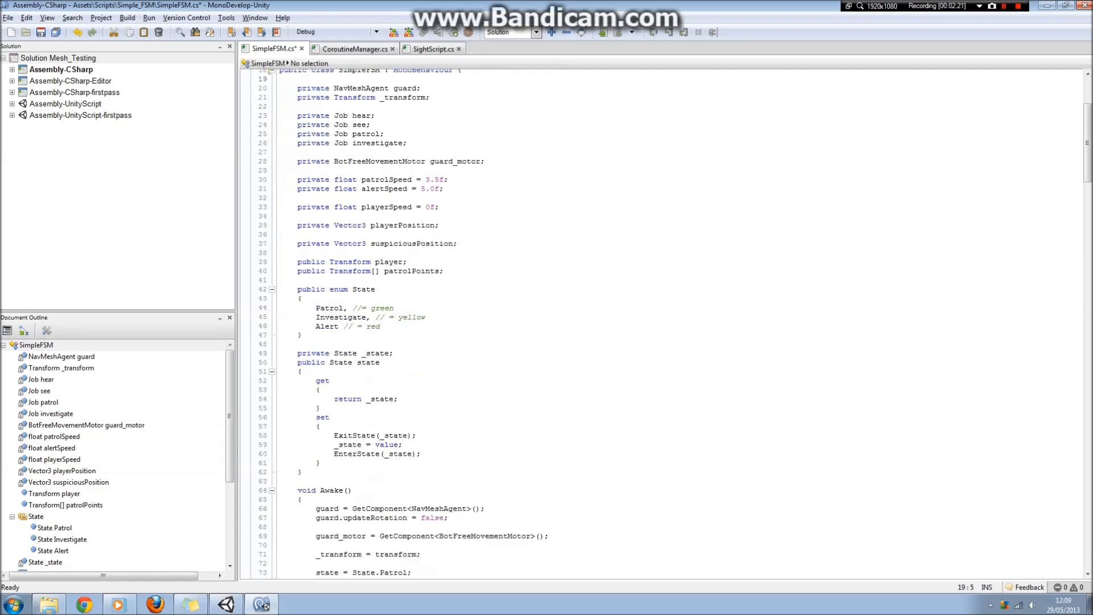
{"action": "scroll", "scroll_direction": "down", "scroll_amount": 3}
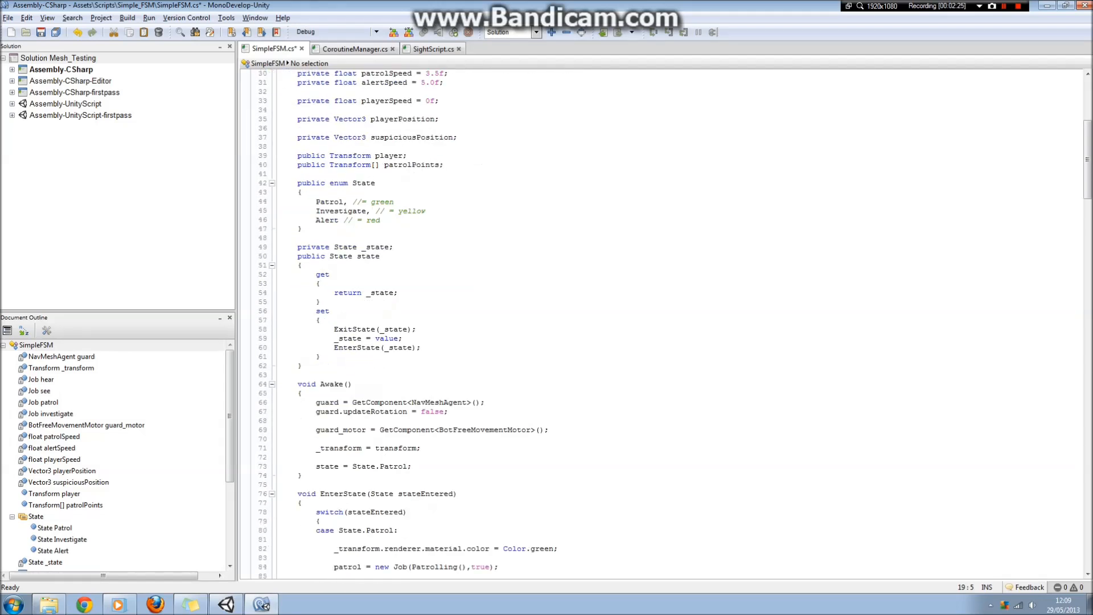
{"action": "scroll", "scroll_direction": "down", "scroll_amount": 3}
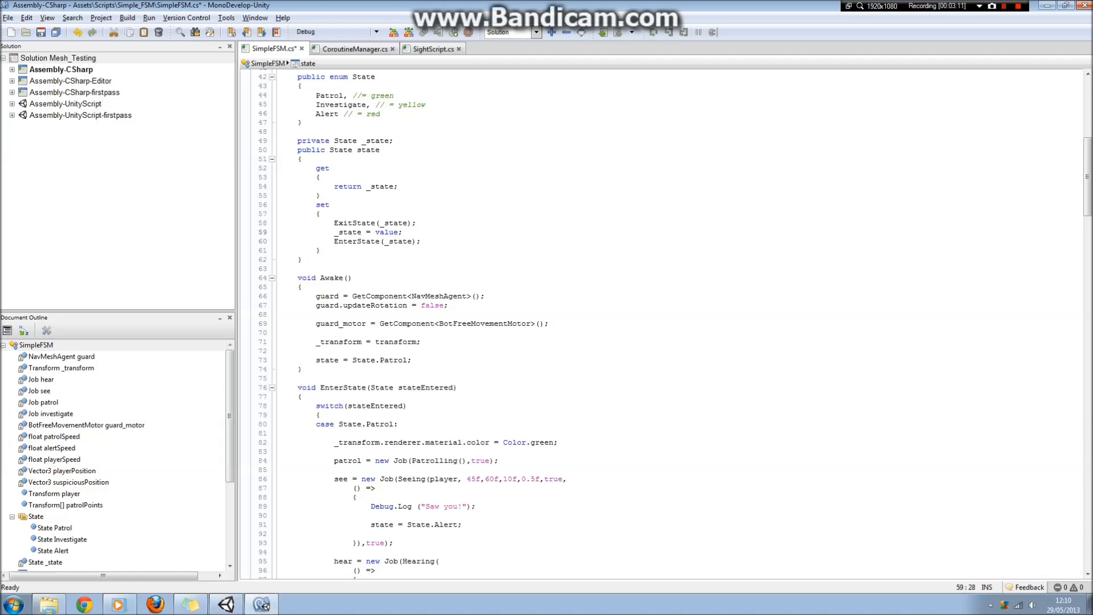
{"action": "scroll", "scroll_direction": "down", "scroll_amount": 3}
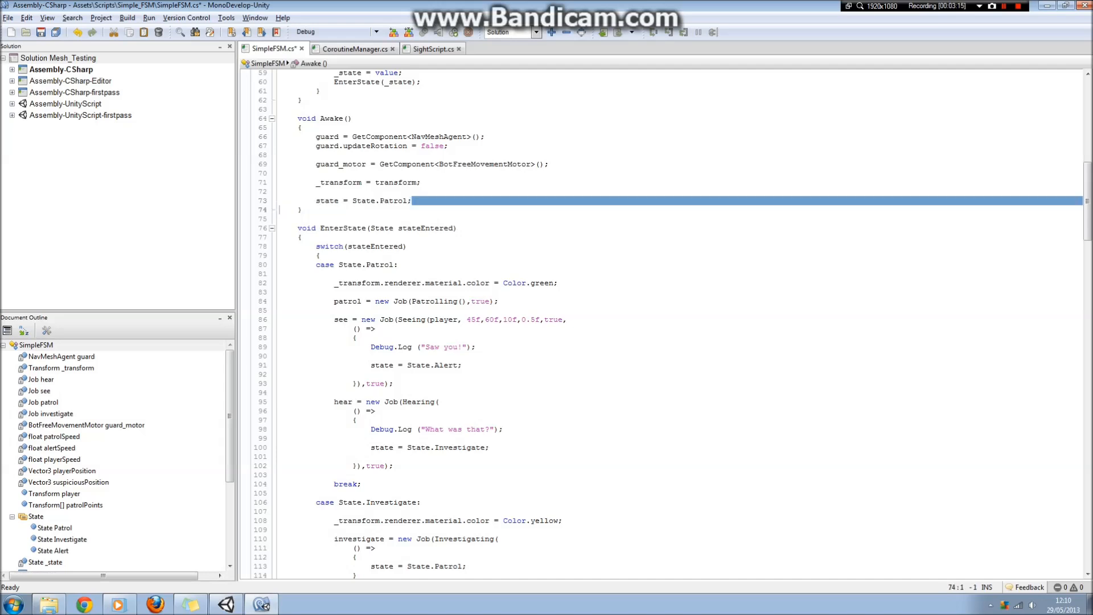
{"action": "left_click_drag", "start_coordinate": [316, 200], "coordinate": [392, 200]}
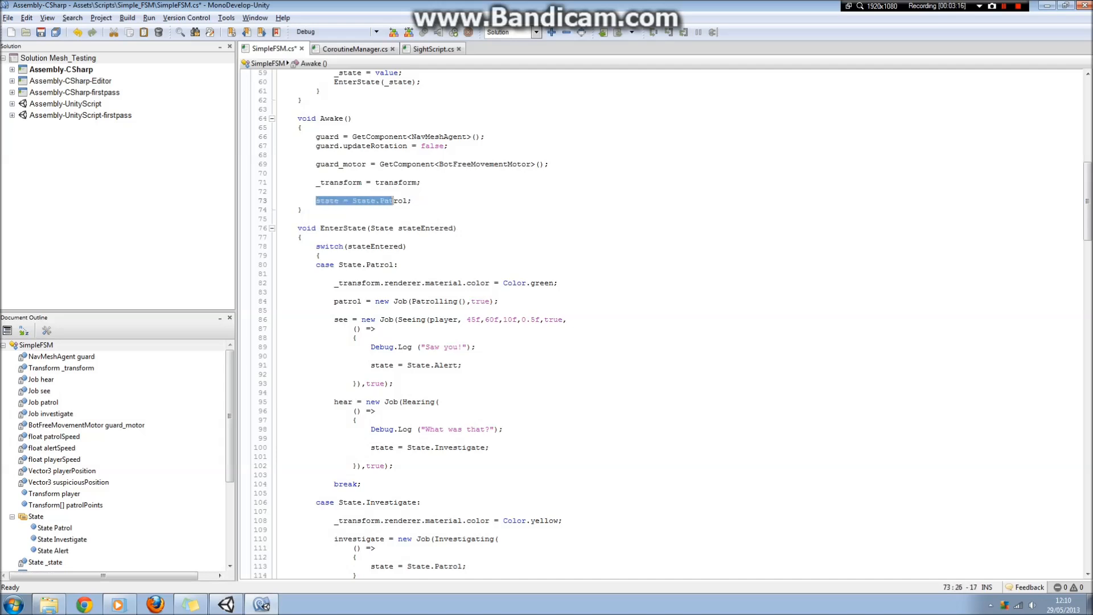
{"action": "left_click", "coordinate": [411, 201]}
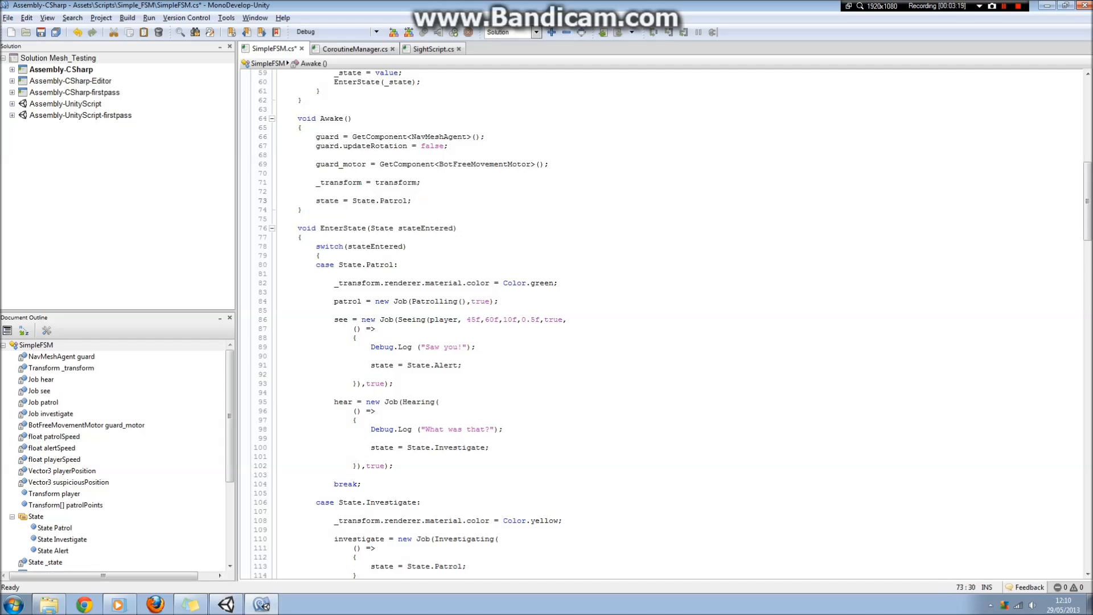
{"action": "scroll", "scroll_direction": "down", "scroll_amount": 3}
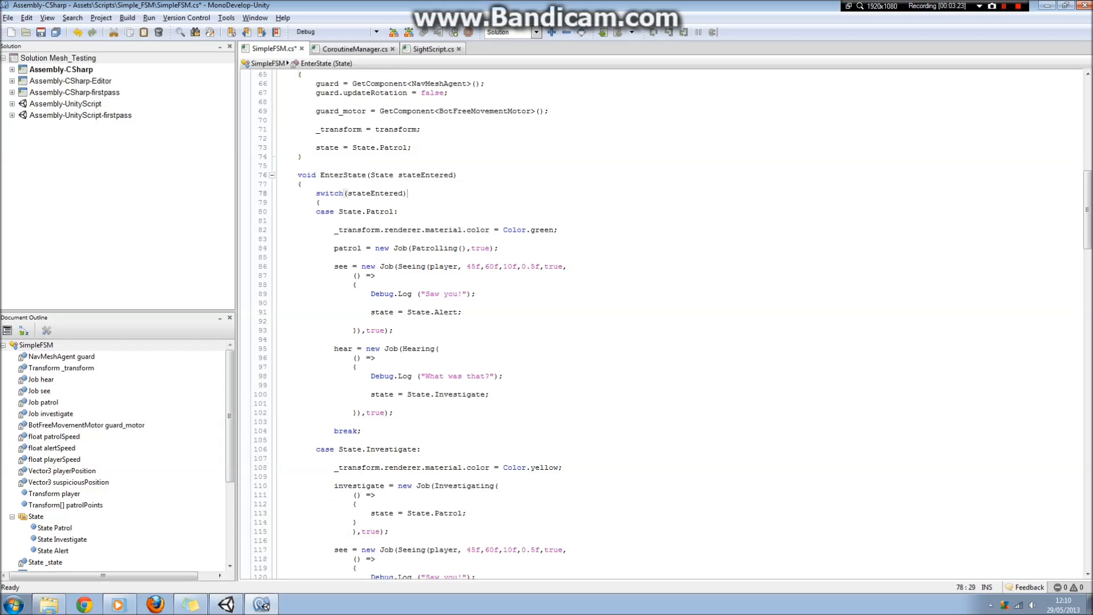
{"action": "scroll", "scroll_direction": "down", "scroll_amount": 3}
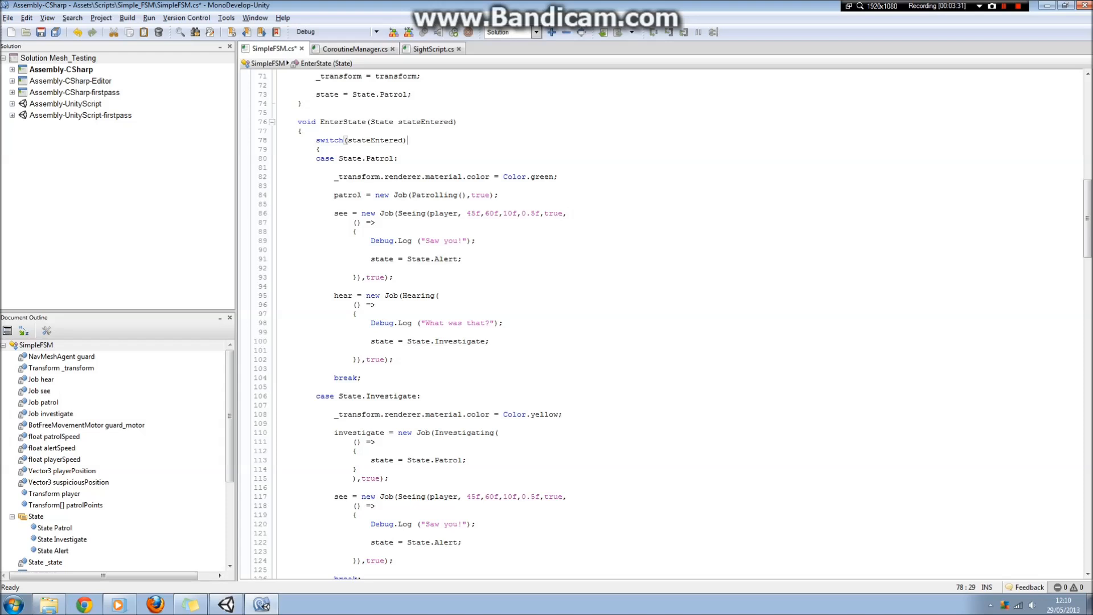
{"action": "left_click_drag", "start_coordinate": [334, 195], "coordinate": [491, 195]}
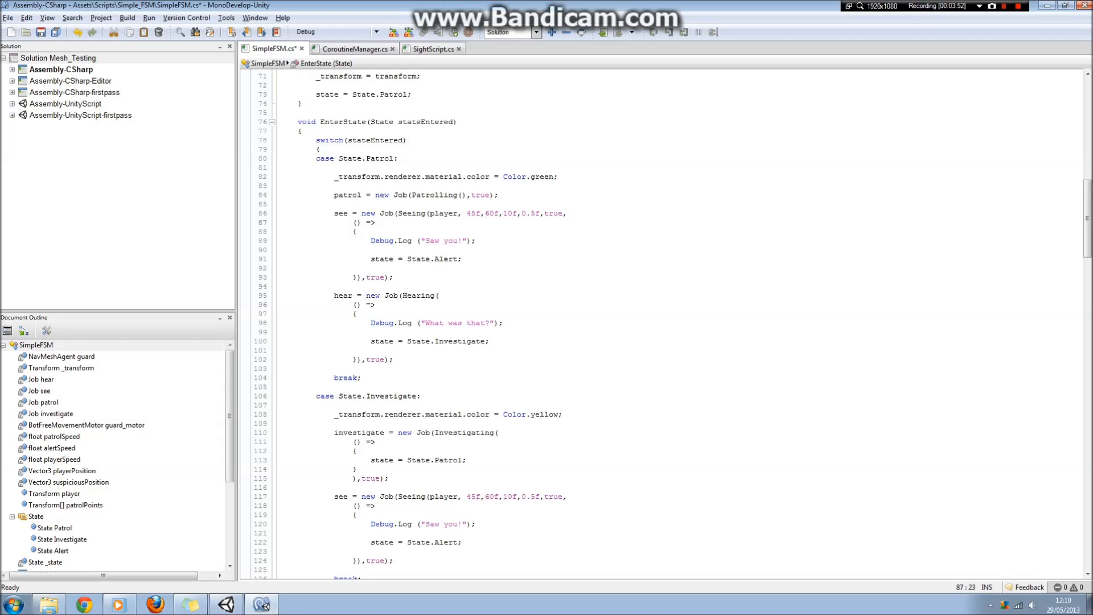
{"action": "scroll", "scroll_direction": "down", "scroll_amount": 3}
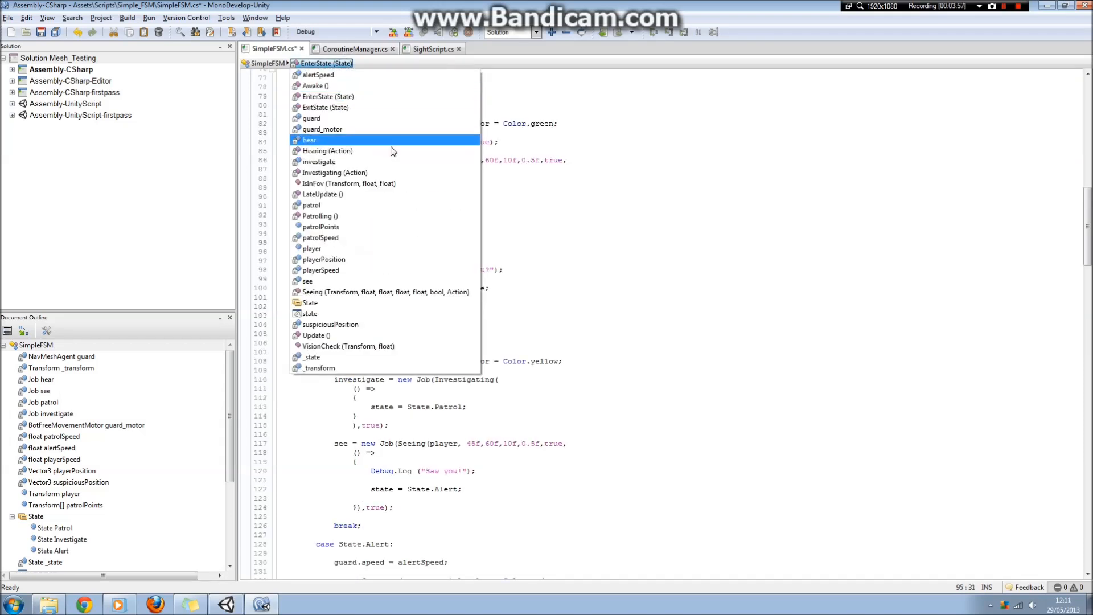
Step: Jump to the Hearing coroutine definition and read through it
{"action": "left_click", "coordinate": [328, 150]}
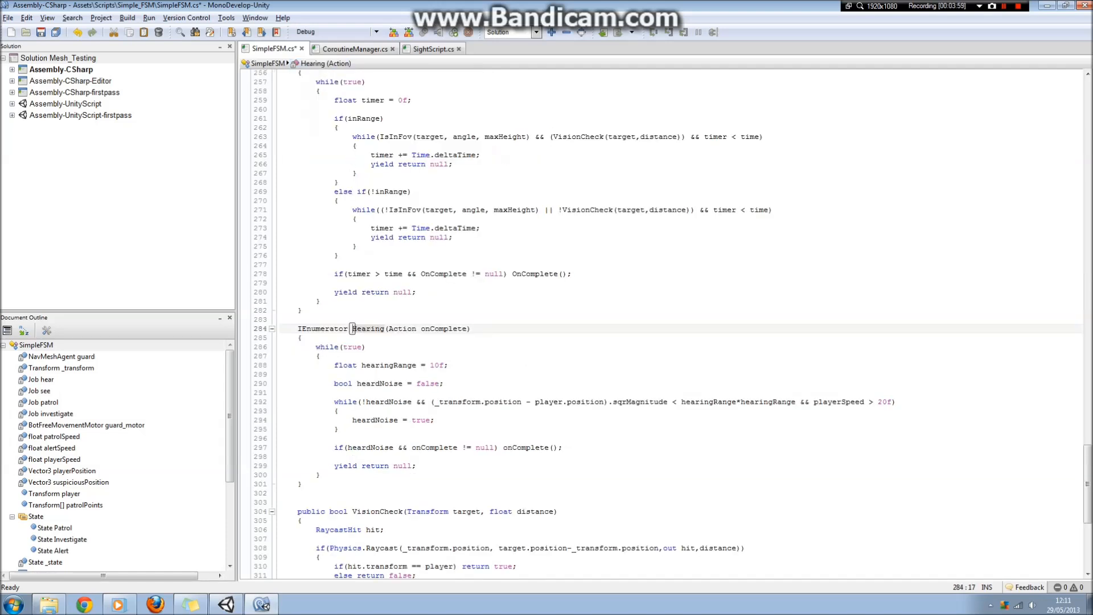
{"action": "scroll", "scroll_direction": "down", "scroll_amount": 3}
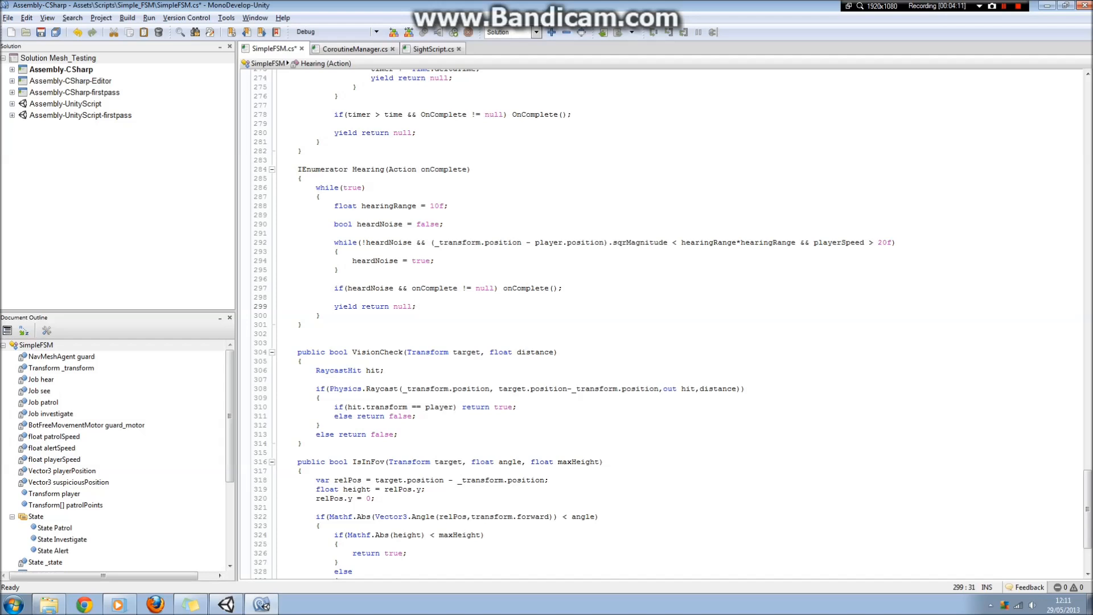
{"action": "left_click_drag", "start_coordinate": [386, 169], "coordinate": [435, 168]}
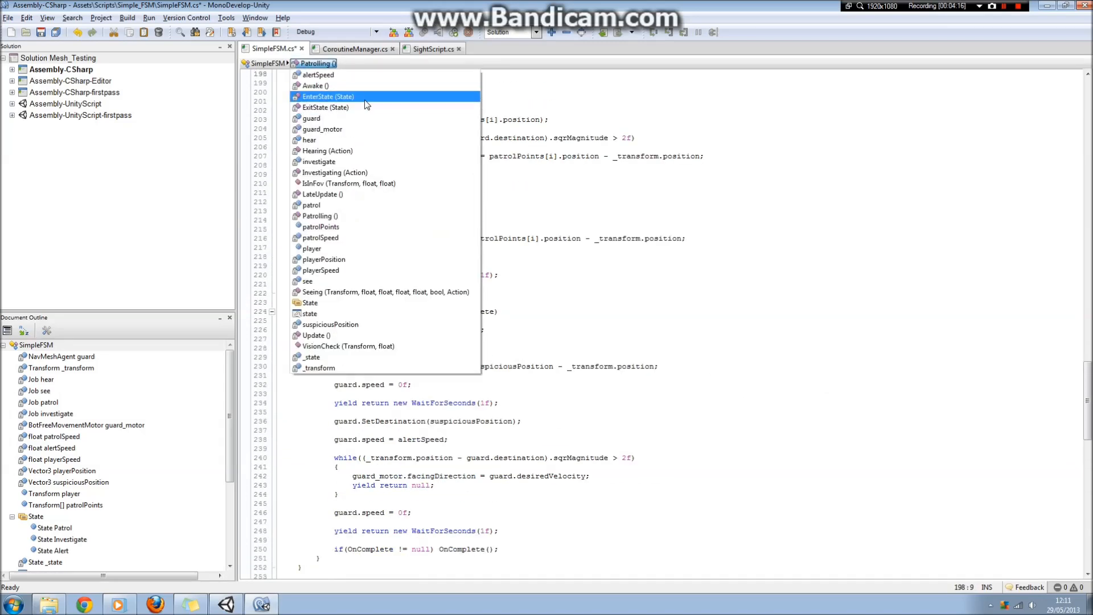
Step: Return to EnterState, scroll through the Patrol and Investigate cases, and reach LateUpdate
{"action": "left_click", "coordinate": [316, 85]}
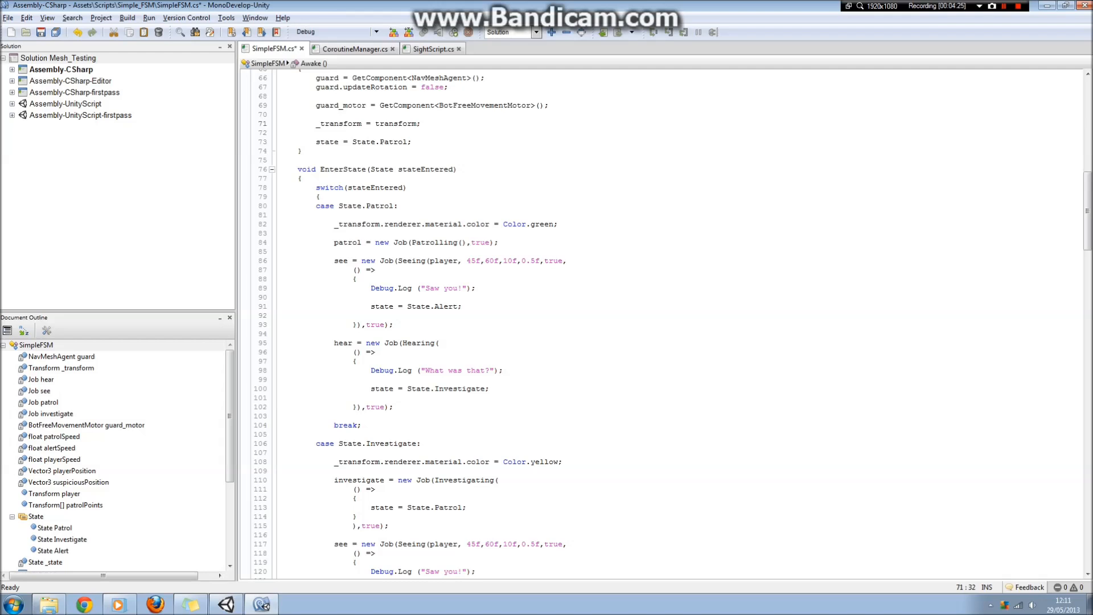
{"action": "scroll", "scroll_direction": "down", "scroll_amount": 3}
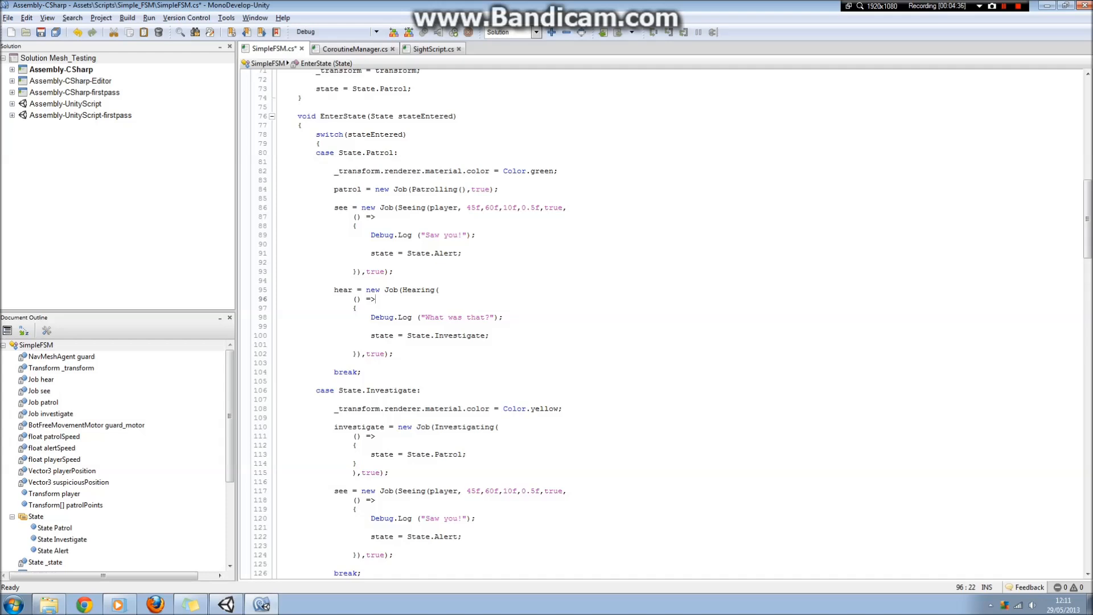
{"action": "scroll", "scroll_direction": "down", "scroll_amount": 3}
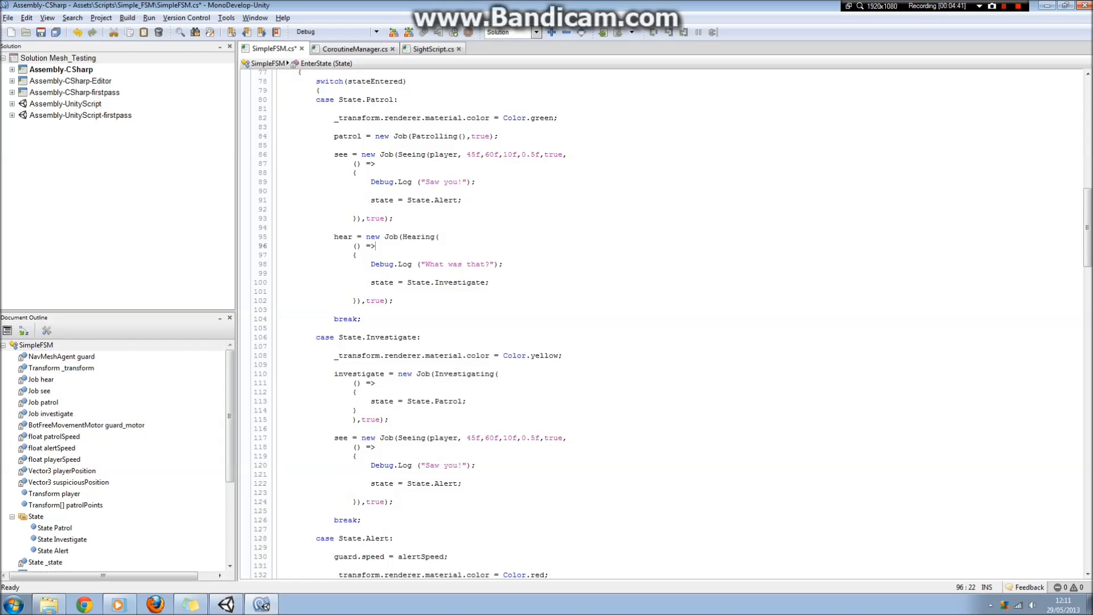
{"action": "left_click", "coordinate": [356, 255]}
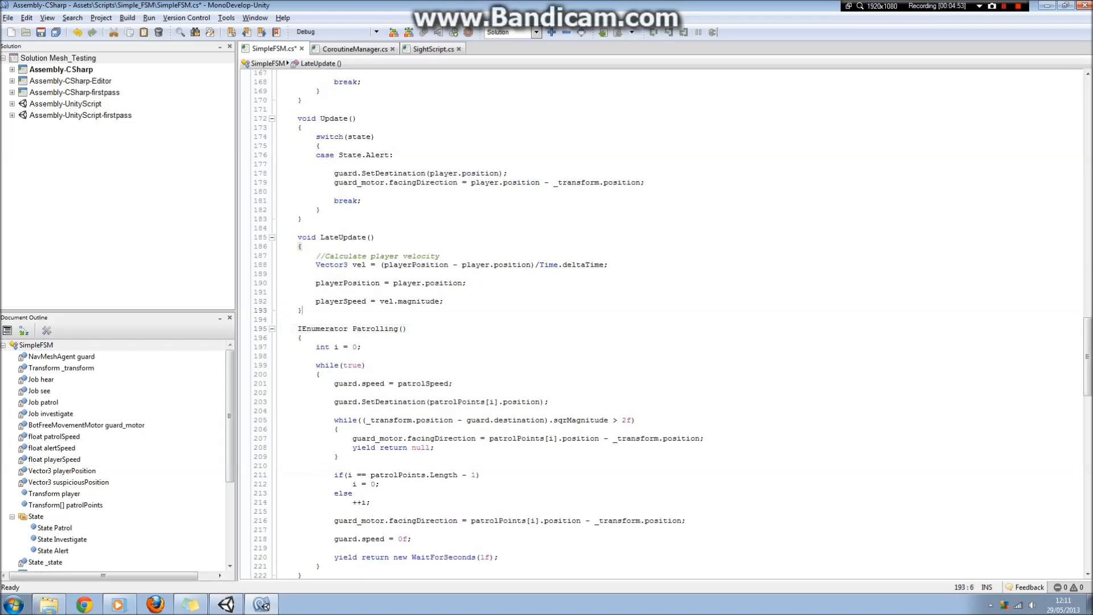
Step: Scroll to the Patrolling coroutine and select the line that stops the guard
{"action": "scroll", "scroll_direction": "down", "scroll_amount": 3}
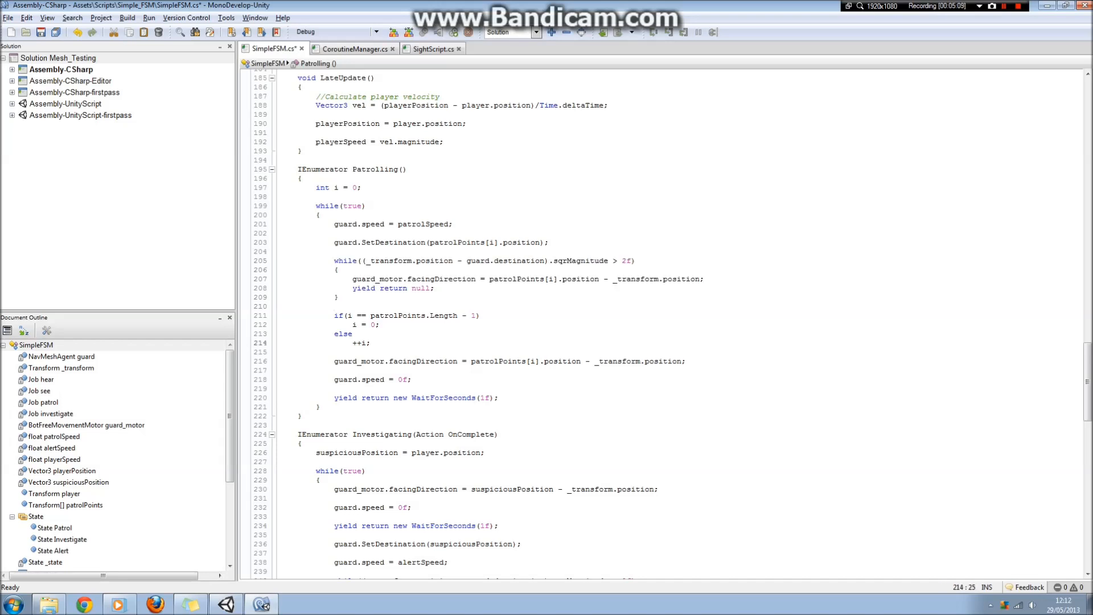
{"action": "left_click", "coordinate": [389, 343]}
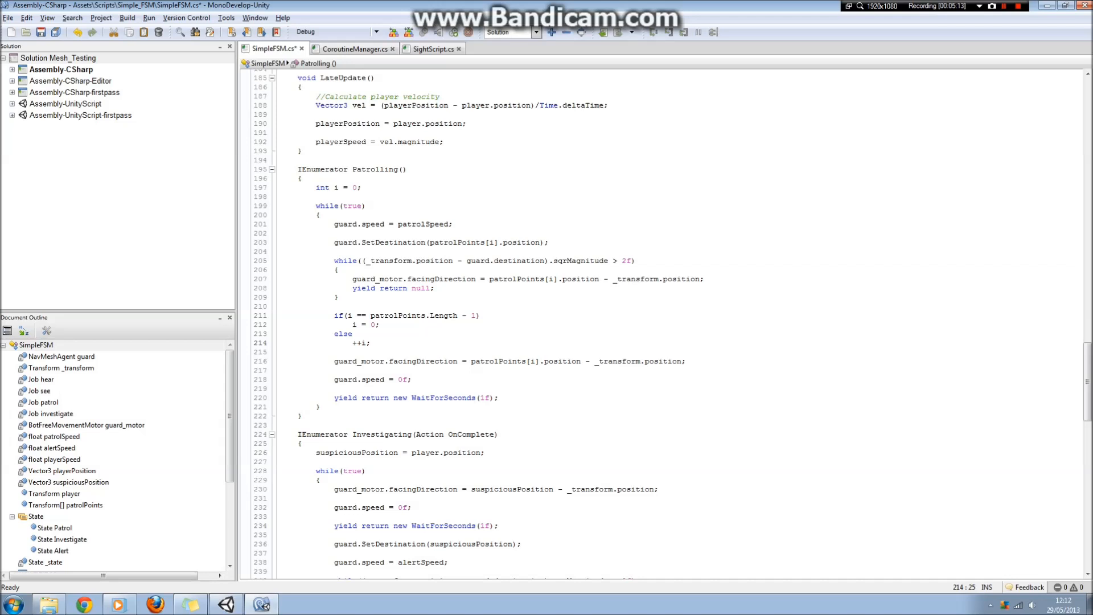
{"action": "triple_click", "coordinate": [415, 397]}
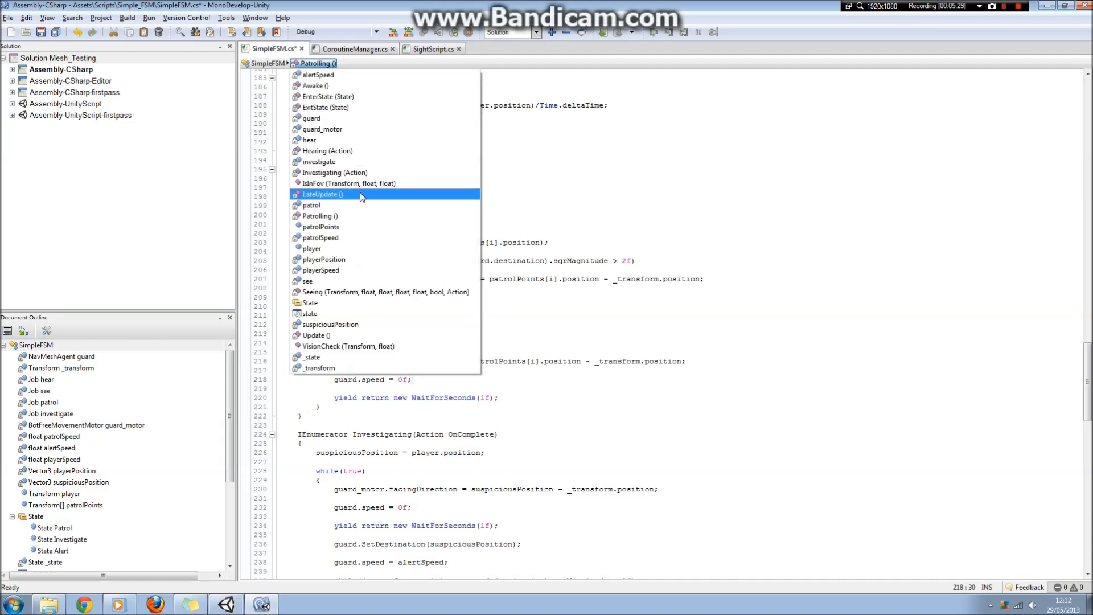
{"action": "mouse_move", "coordinate": [406, 141]}
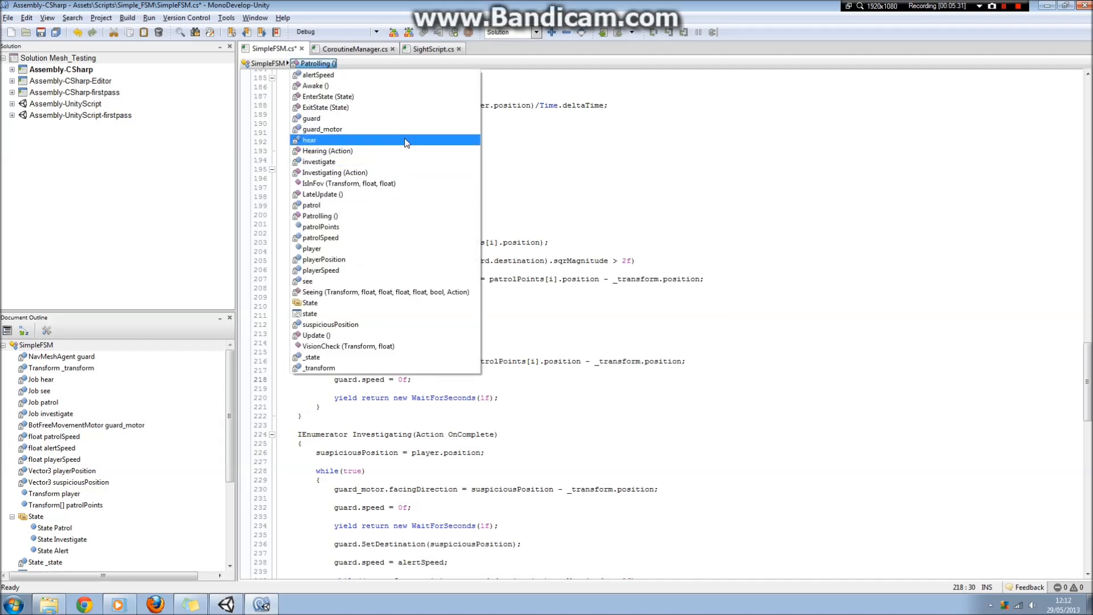
Step: Return to EnterState, select the Saw you! callback, highlight State.Alert and scroll to its case
{"action": "left_click", "coordinate": [327, 96]}
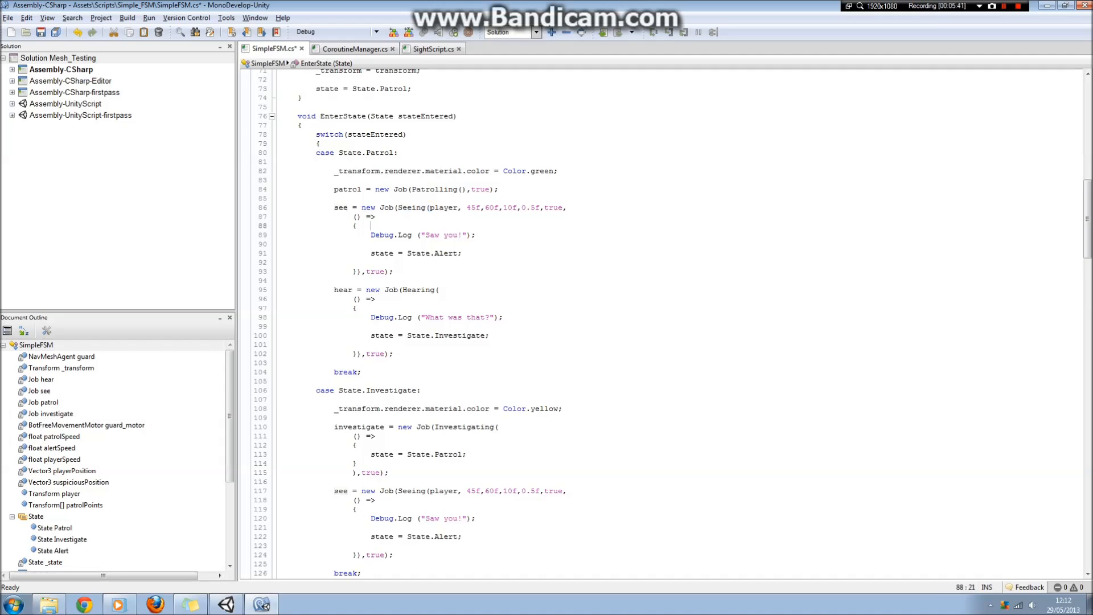
{"action": "left_click_drag", "start_coordinate": [376, 217], "coordinate": [392, 271]}
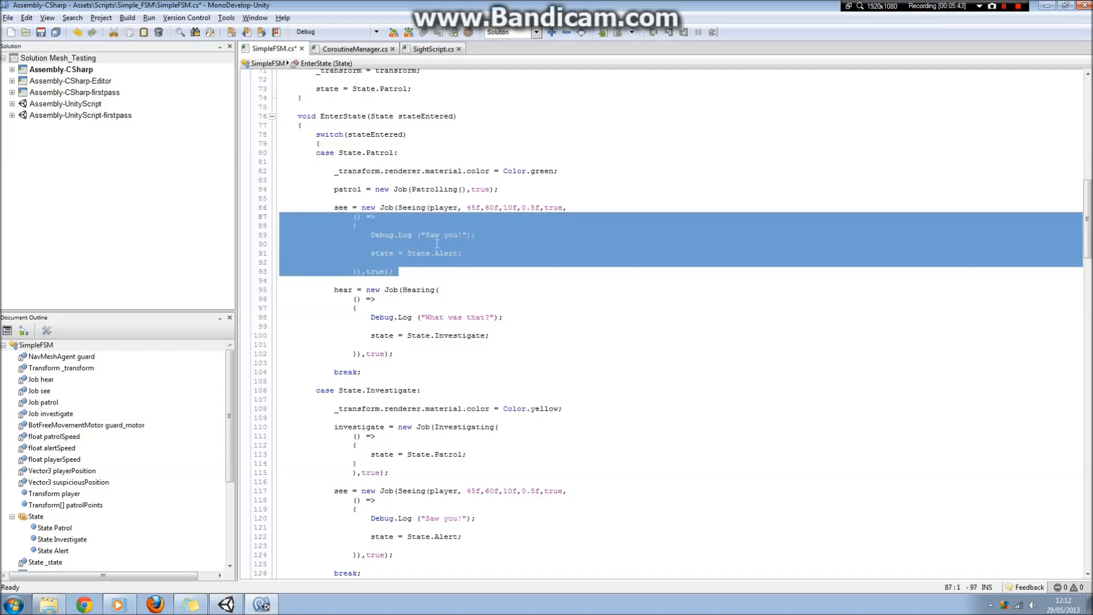
{"action": "left_click", "coordinate": [447, 253]}
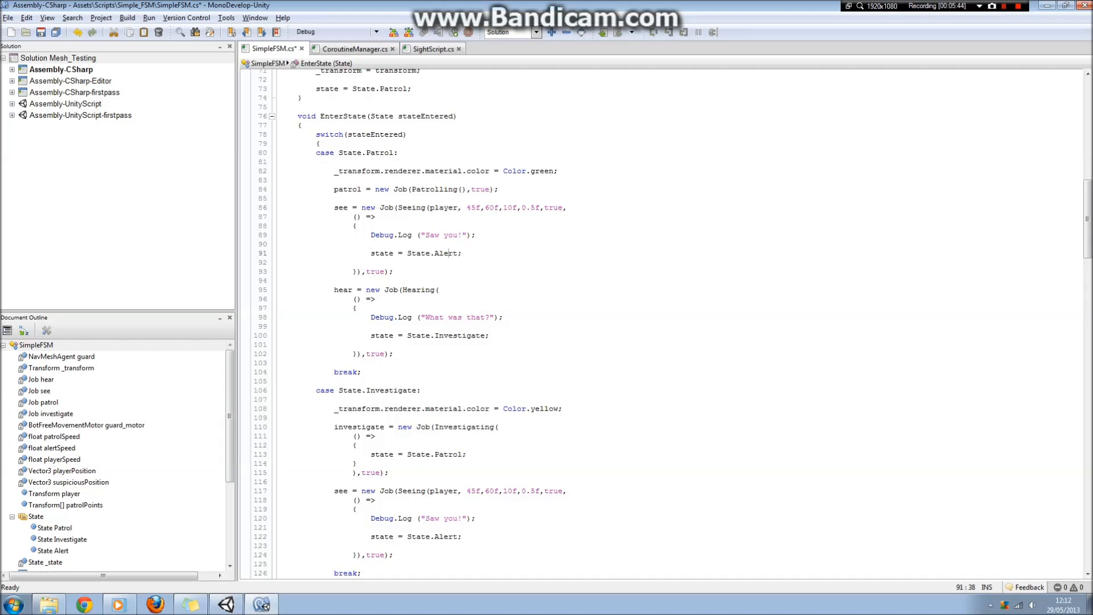
{"action": "scroll", "scroll_direction": "down", "scroll_amount": 3}
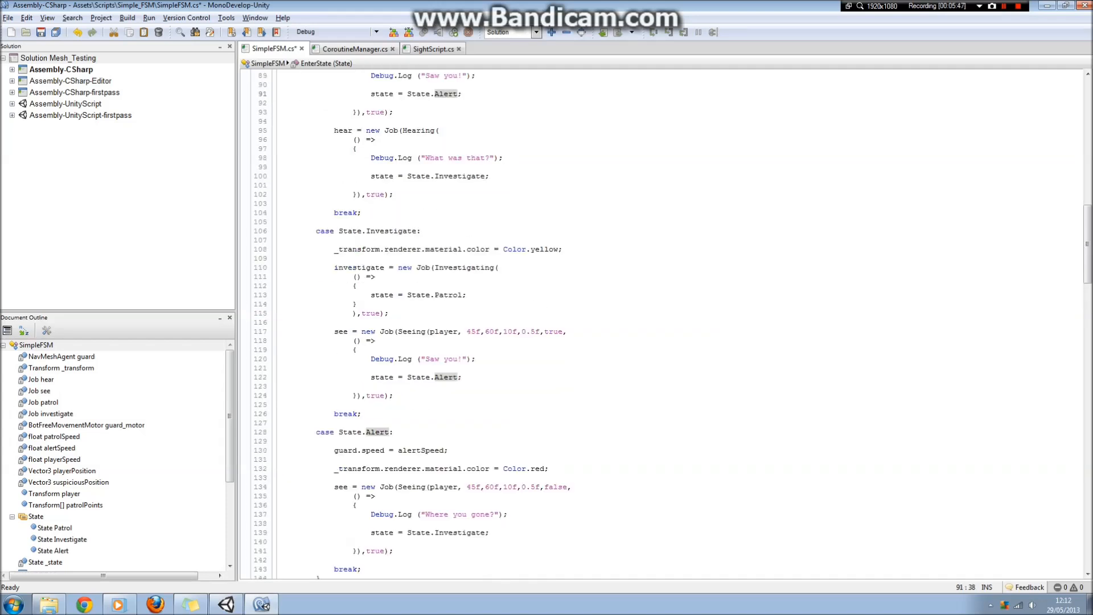
{"action": "scroll", "scroll_direction": "down", "scroll_amount": 3}
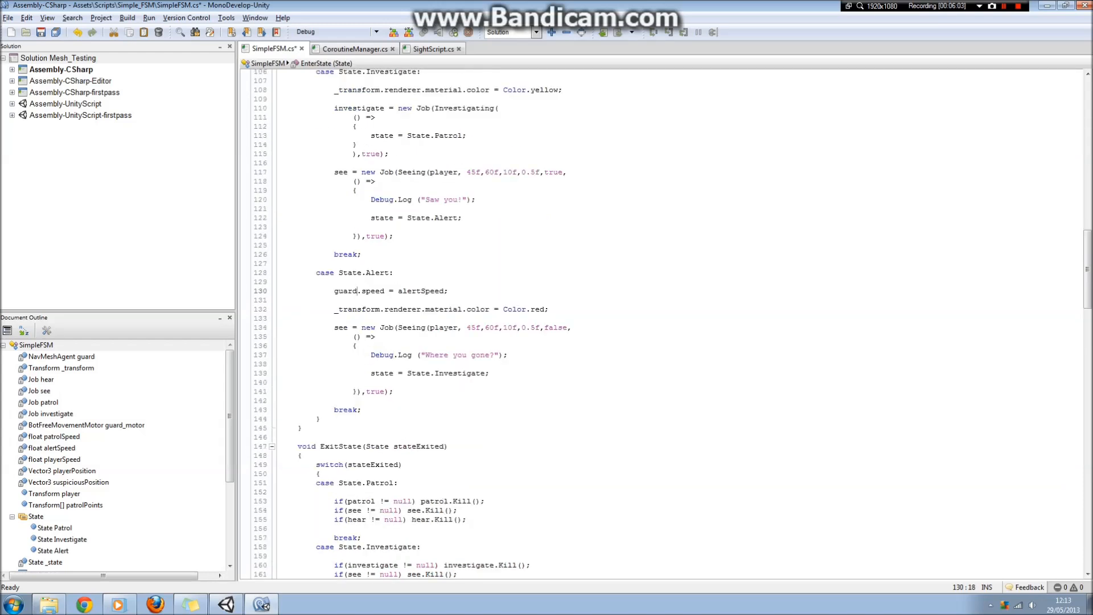
Step: Highlight guard.speed, the Seeing job and its callback in EnterState's Alert case
{"action": "double_click", "coordinate": [346, 291]}
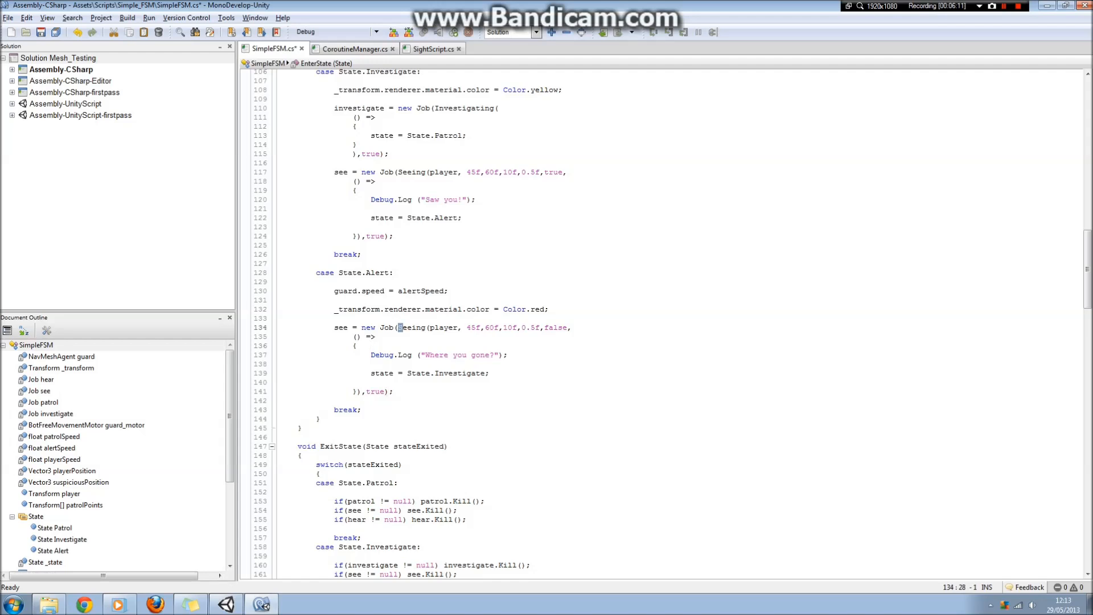
{"action": "double_click", "coordinate": [411, 328]}
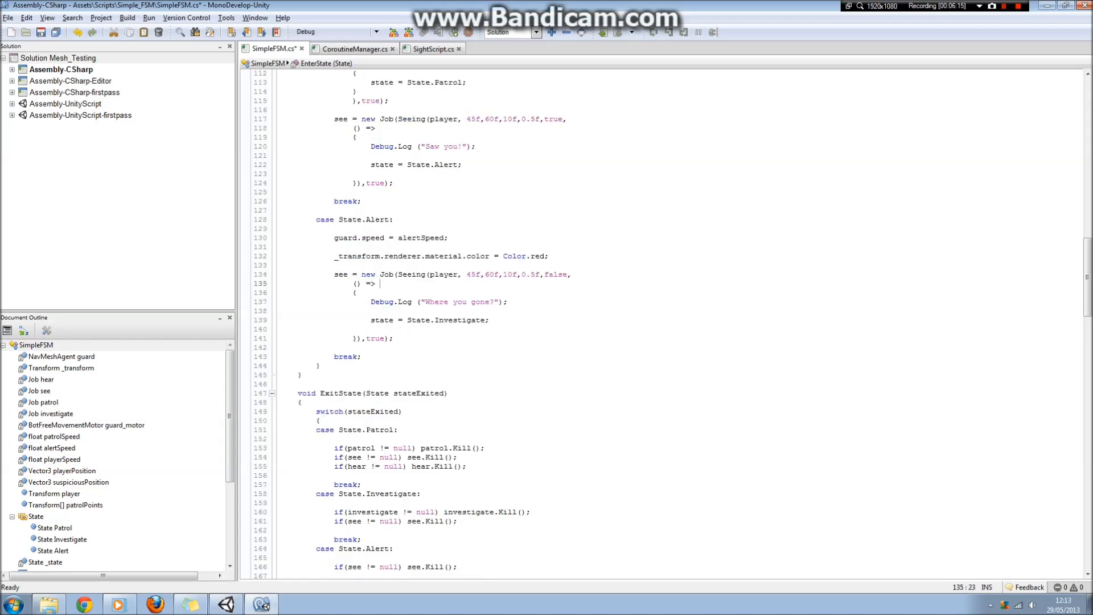
{"action": "double_click", "coordinate": [555, 275]}
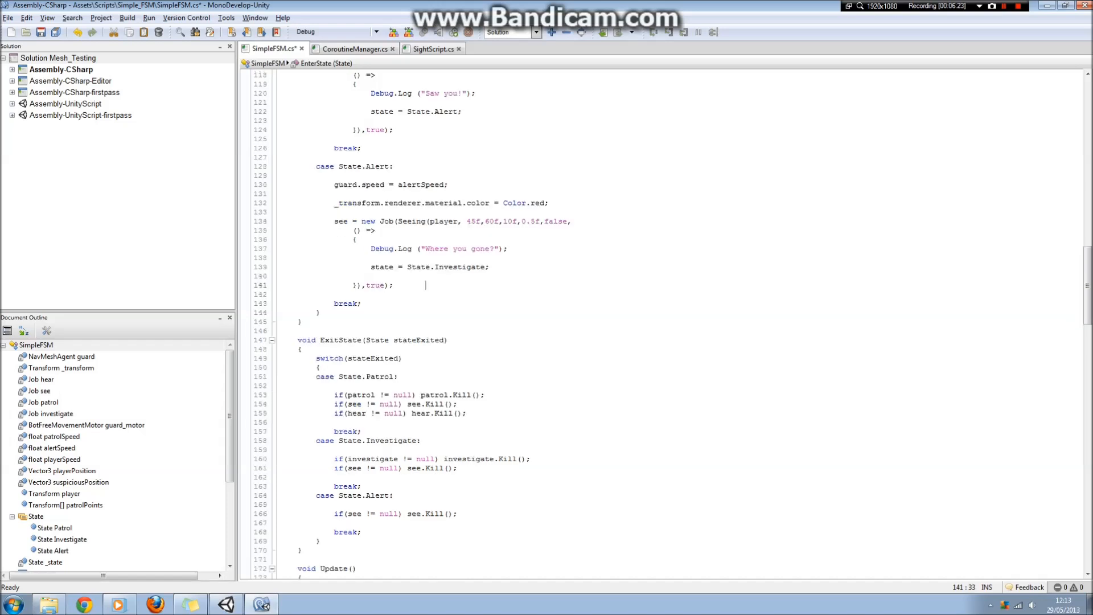
Step: Select the Update method and highlight its State.Alert case that chases the player
{"action": "scroll", "scroll_direction": "down", "scroll_amount": 3}
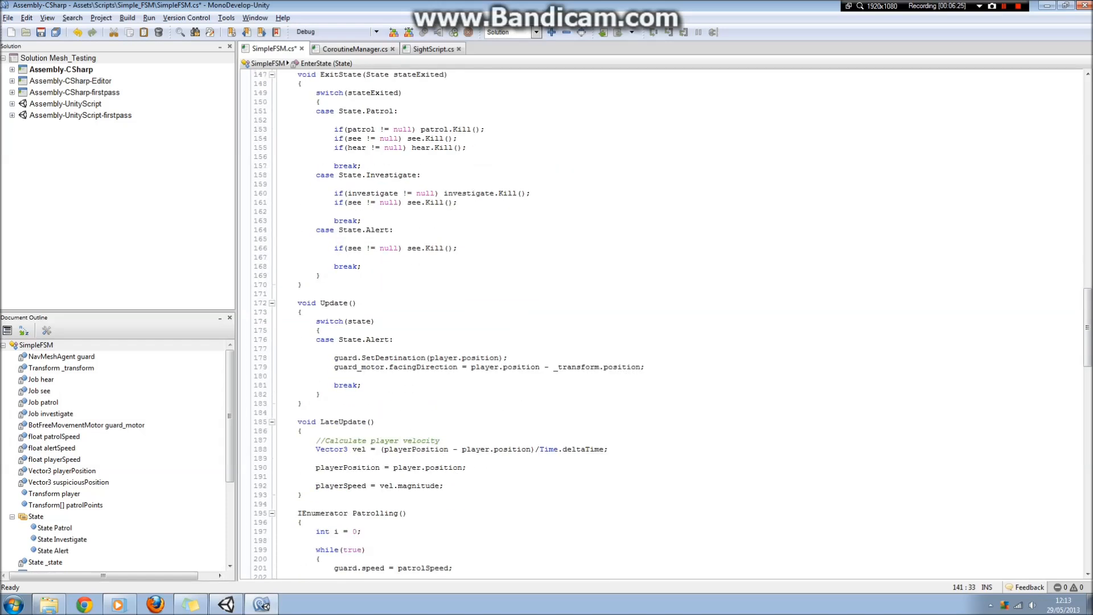
{"action": "left_click_drag", "start_coordinate": [297, 303], "coordinate": [300, 404]}
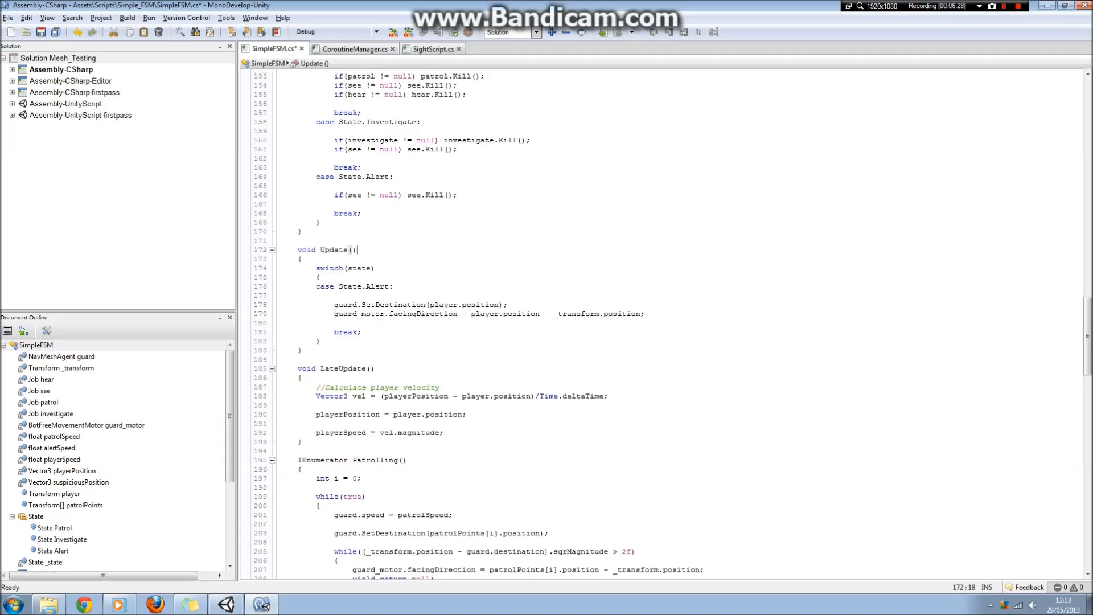
{"action": "left_click_drag", "start_coordinate": [316, 286], "coordinate": [354, 286]}
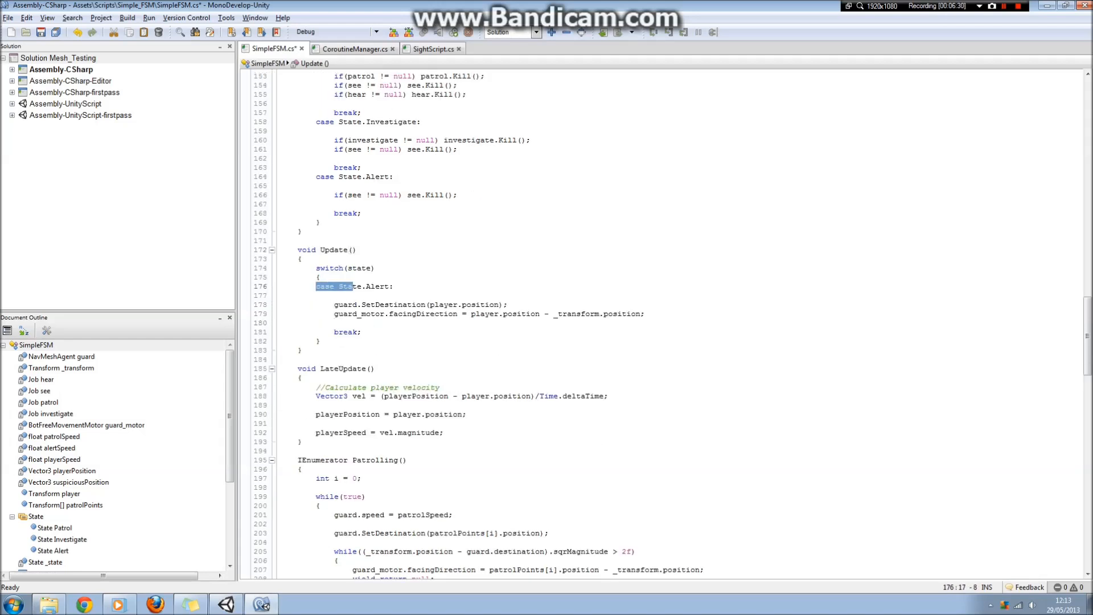